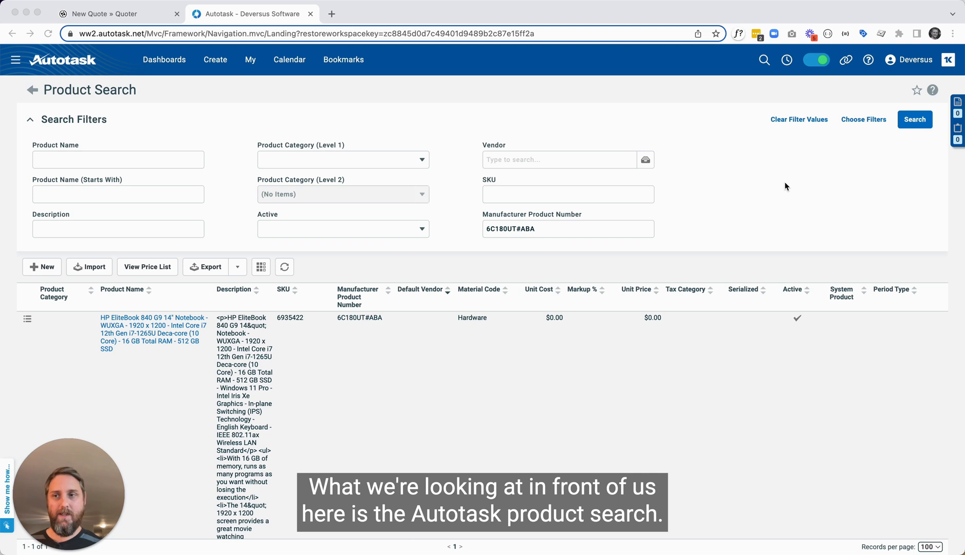
mouse_move(169, 107)
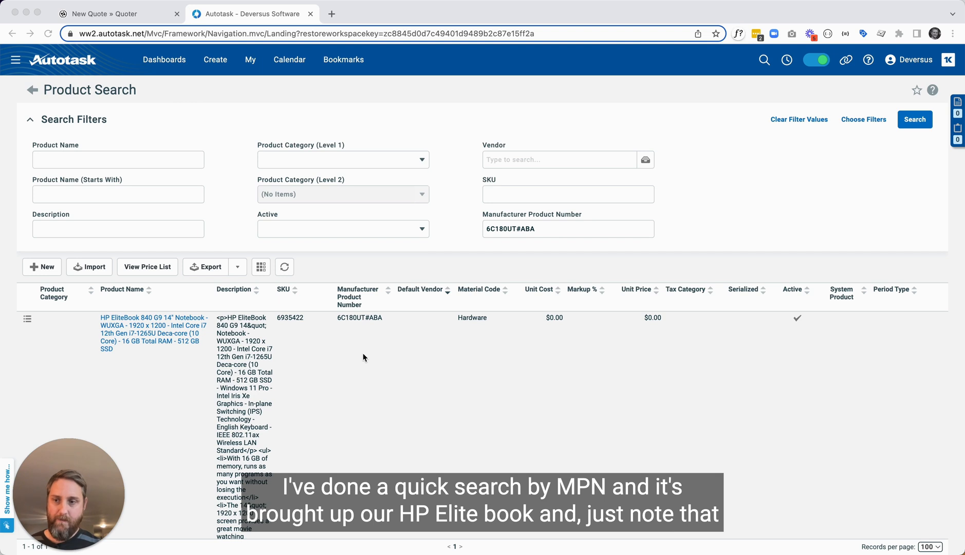
mouse_move(288, 367)
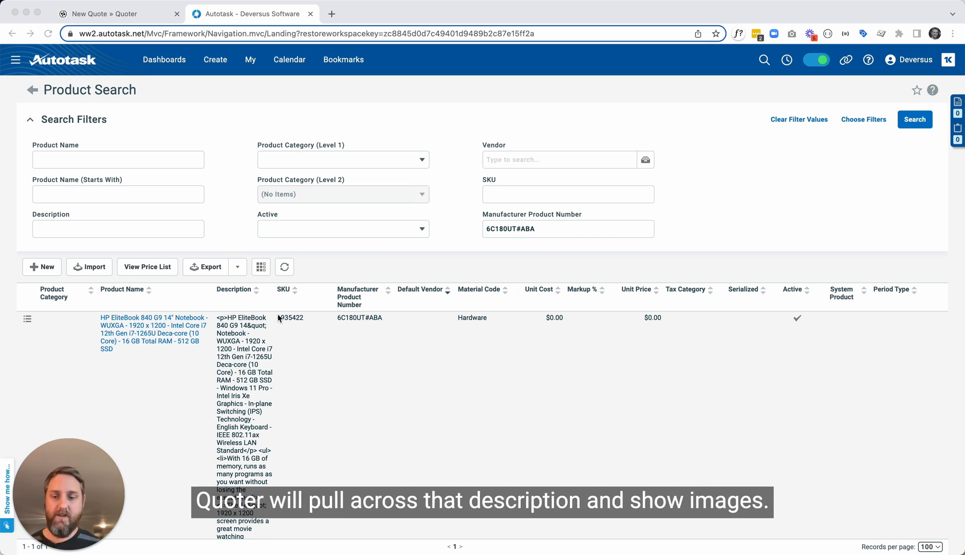
mouse_move(711, 223)
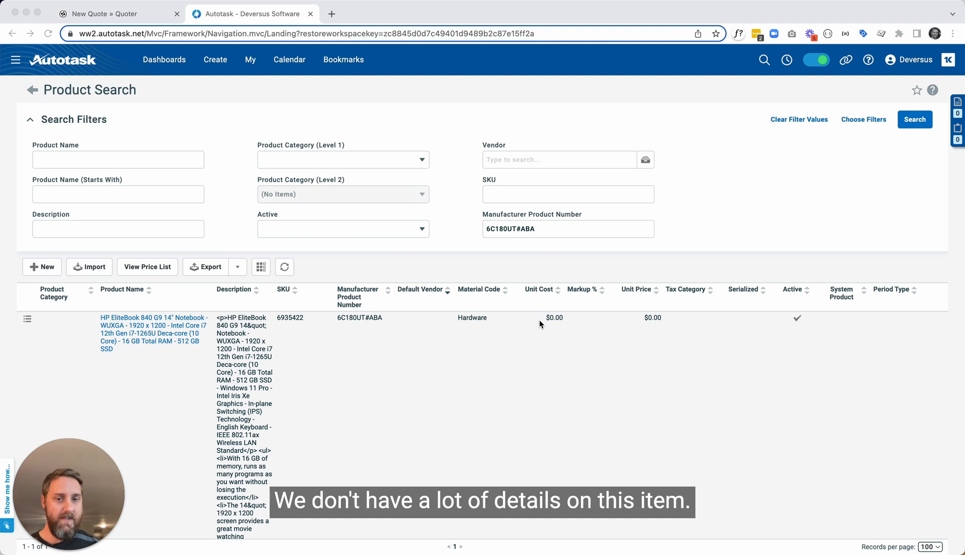
mouse_move(665, 323)
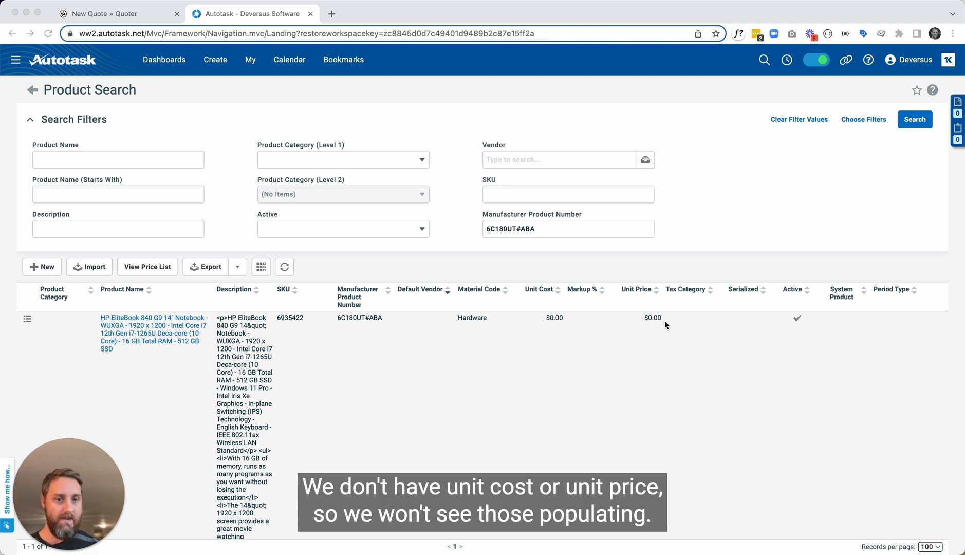
mouse_move(222, 124)
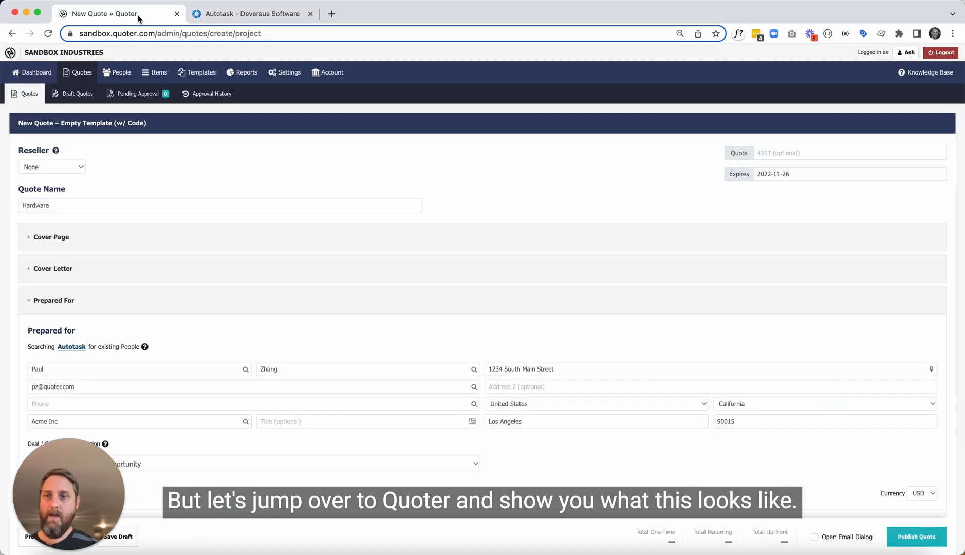
Scroll the Hardware quote in Quoter down to its empty Line Items section
scroll("down", 3)
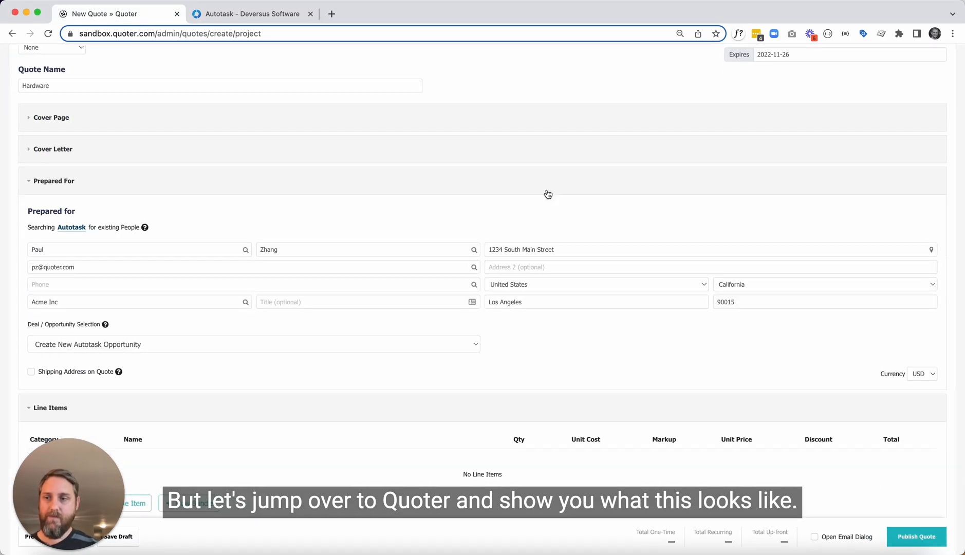
scroll("down", 3)
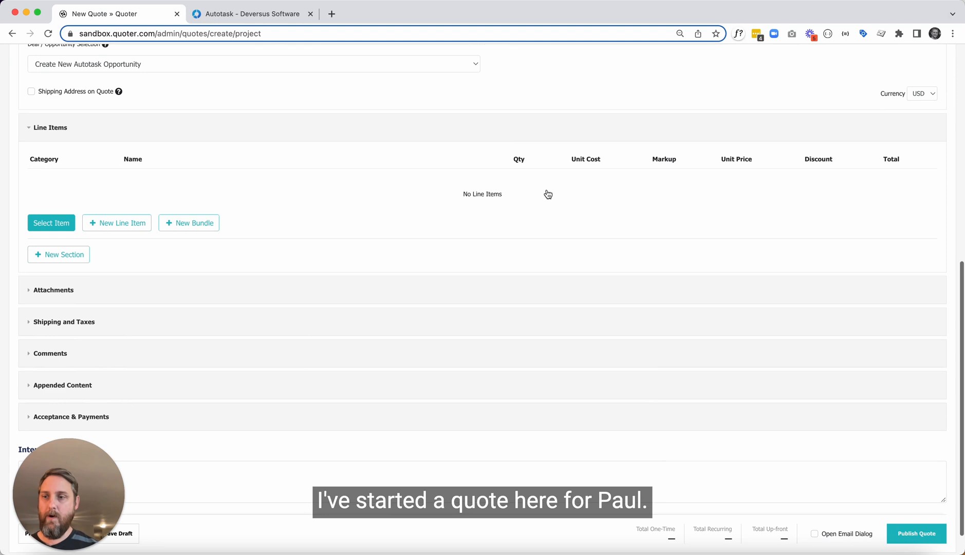
Search the Autotask catalogue in Select Item for part number 6C180UT#ABA
left_click(51, 223)
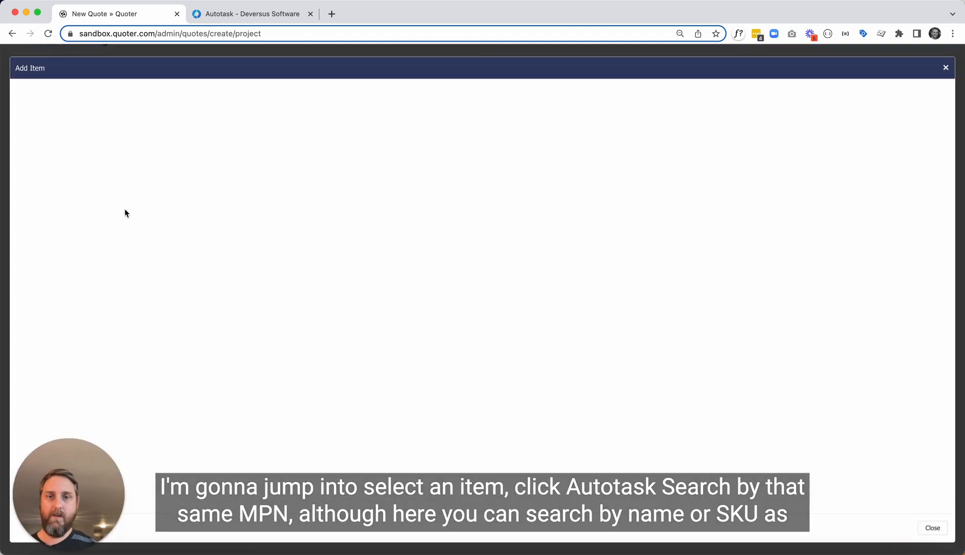
left_click(716, 71)
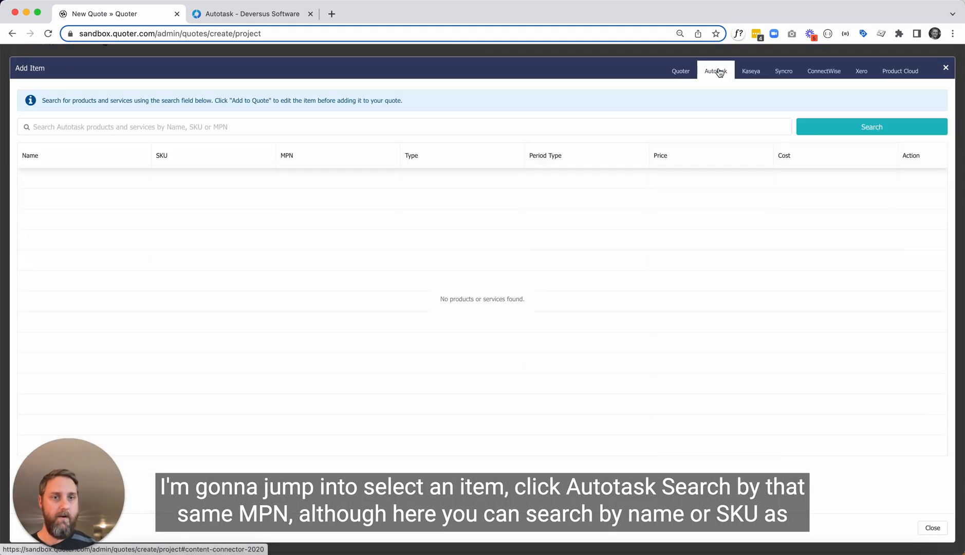
type("6C180UT#ABA")
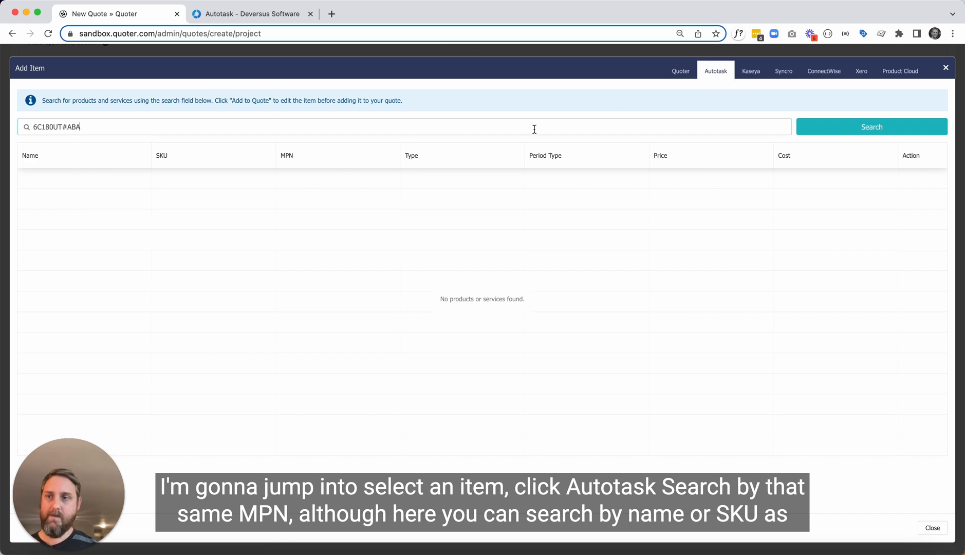
left_click(870, 127)
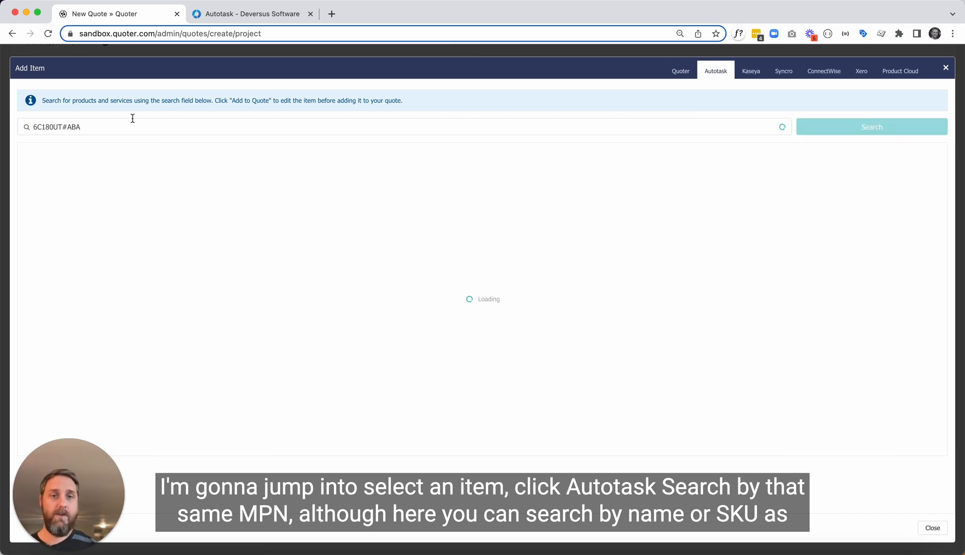
left_click(870, 126)
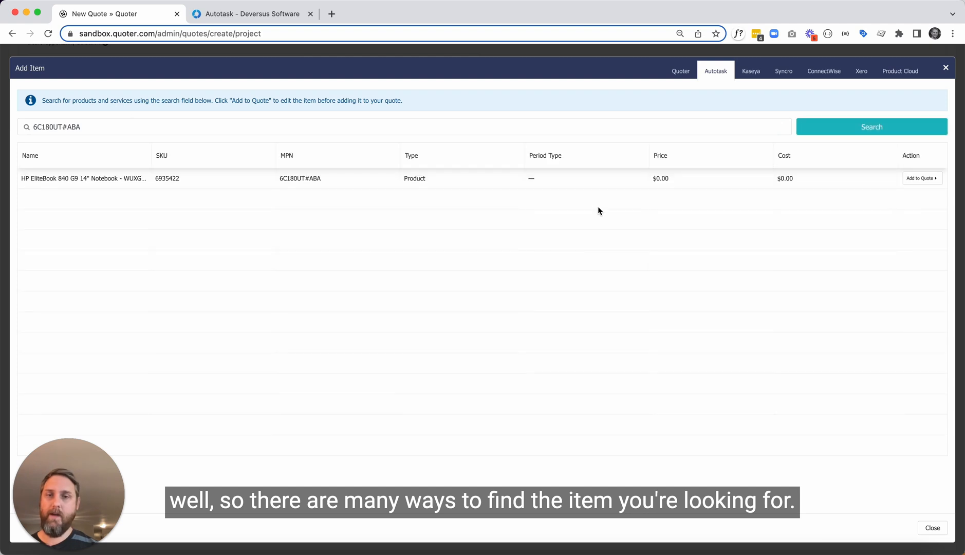
Add the HP EliteBook 840 G9 result to the quote and save it as a line item
left_click(921, 178)
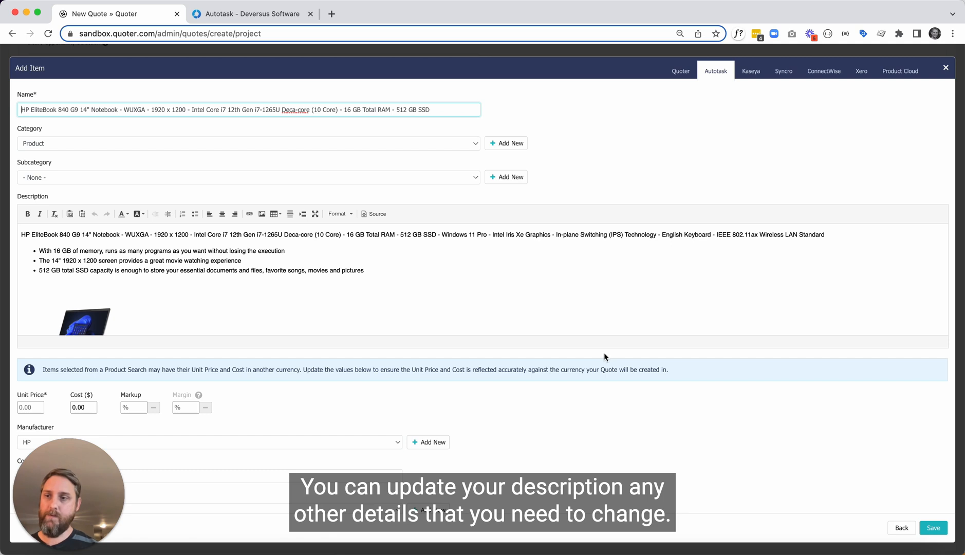
scroll("down", 3)
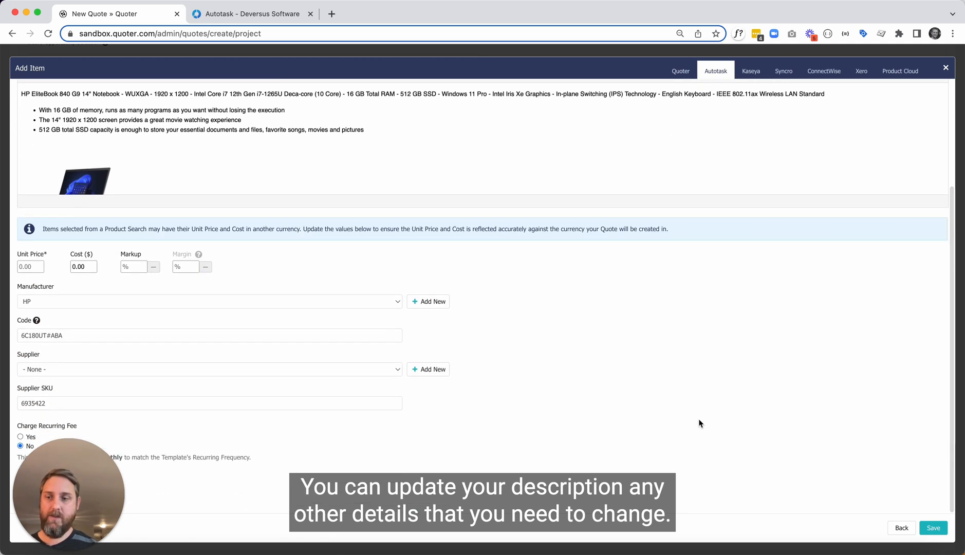
left_click(933, 529)
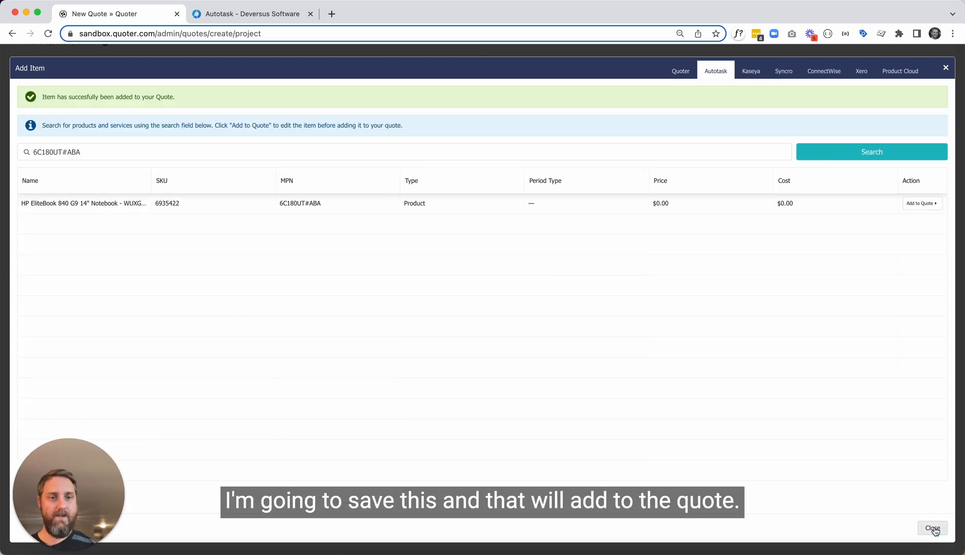
Publish the quote with the HP EliteBook line item at $100.00
left_click(933, 528)
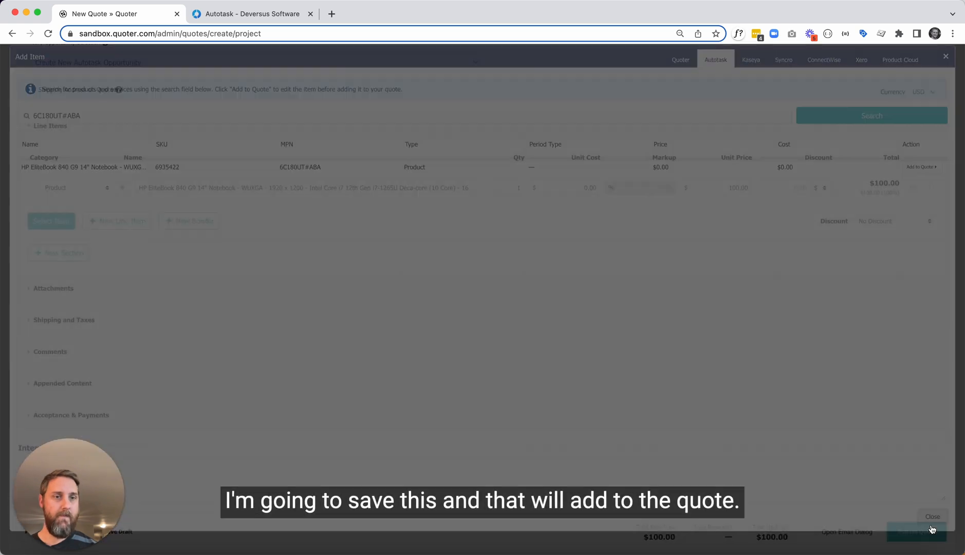
left_click(917, 531)
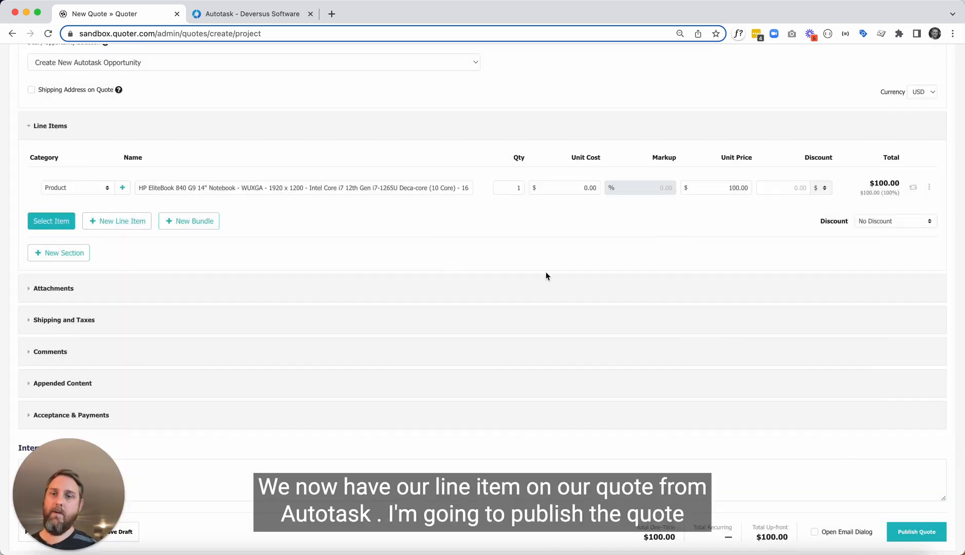
mouse_move(591, 271)
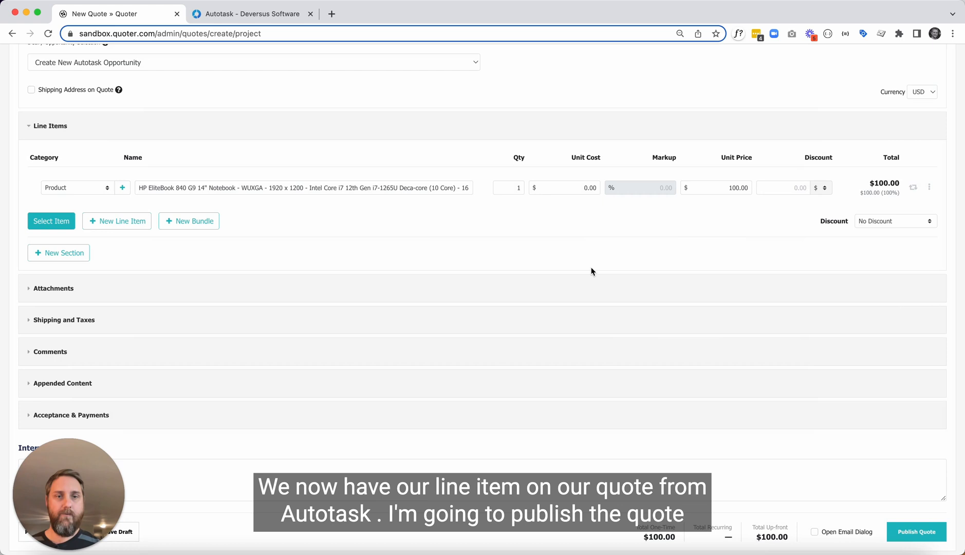
scroll("down", 3)
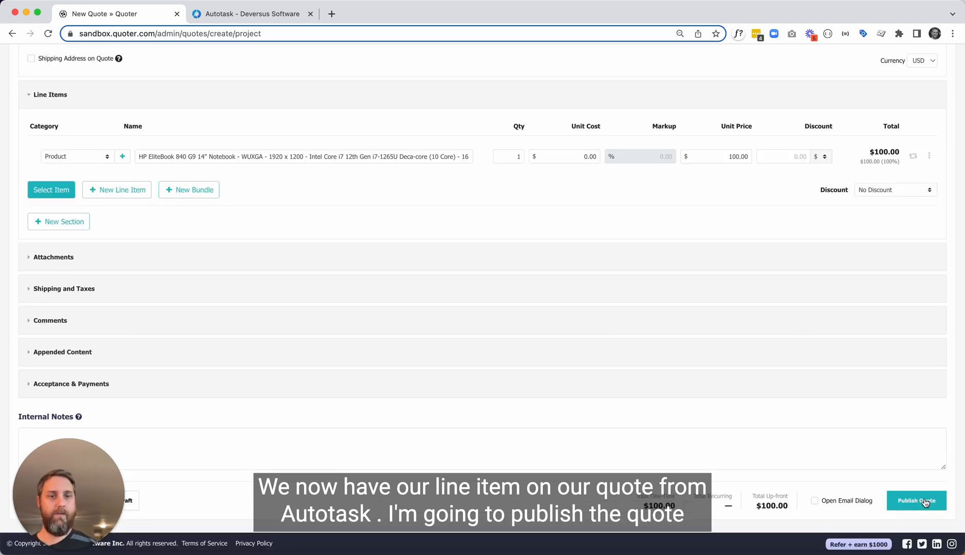
left_click(916, 501)
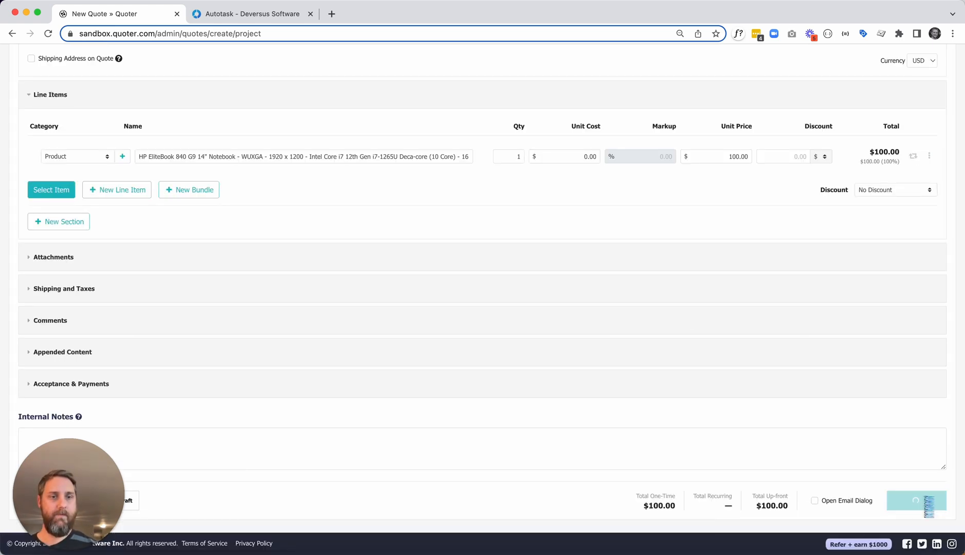
left_click(917, 500)
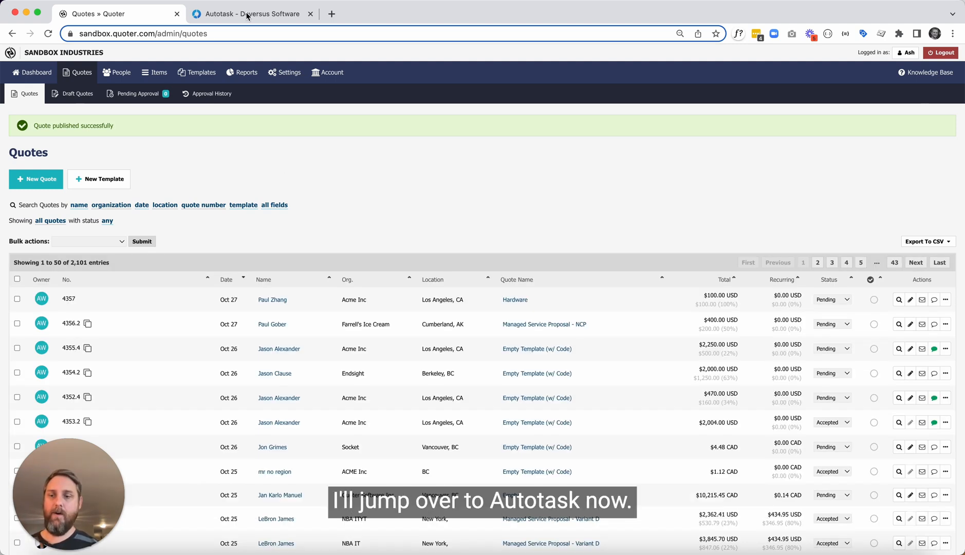
Switch to Autotask and bring up the CRM opportunity search filters
left_click(251, 13)
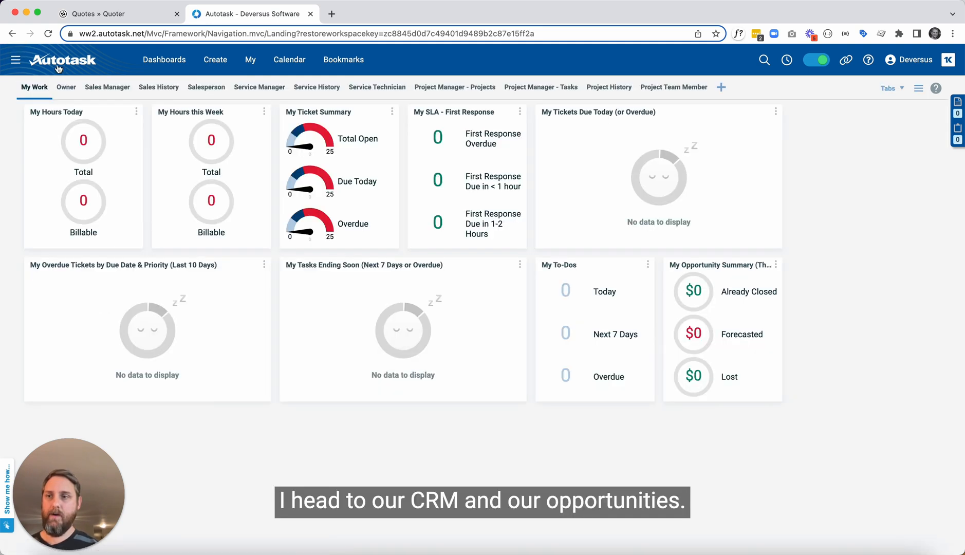
left_click(15, 59)
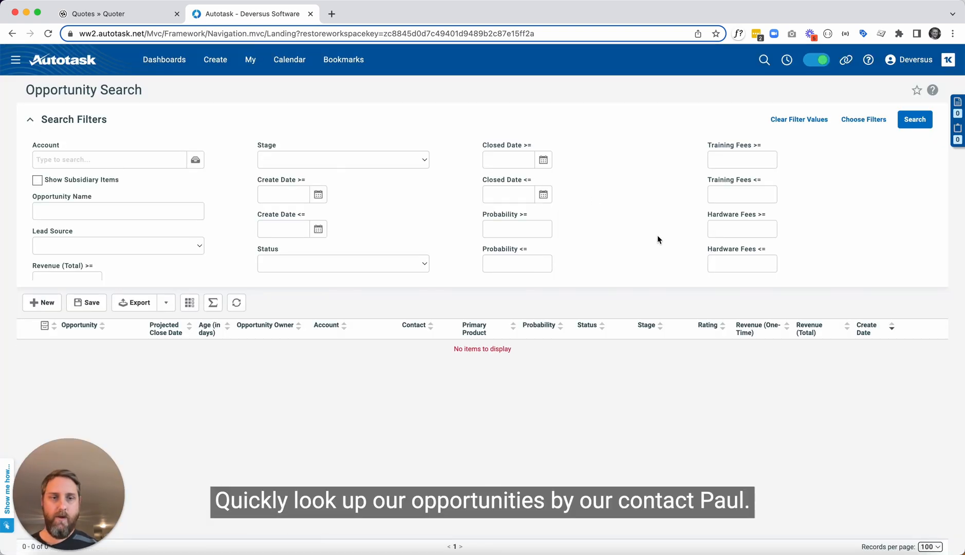
scroll("down", 3)
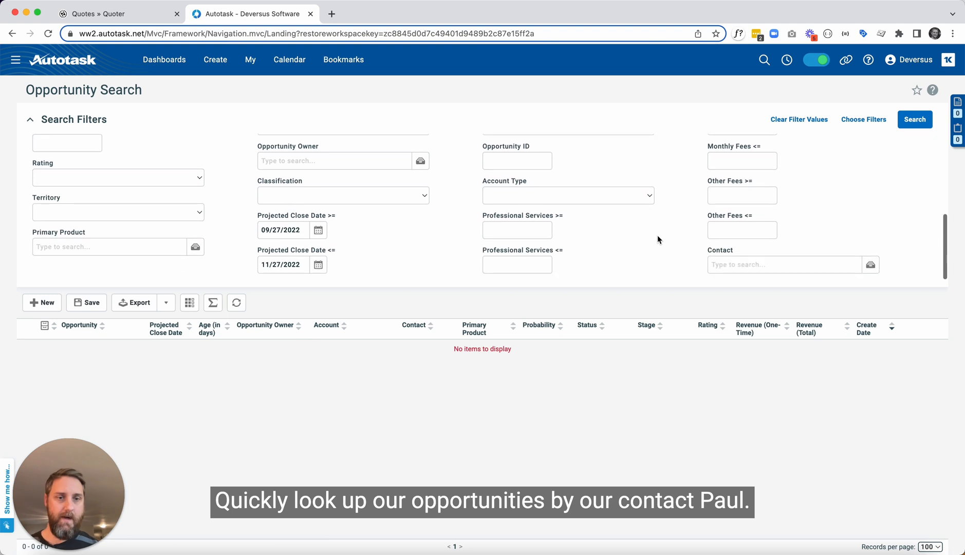
type("p")
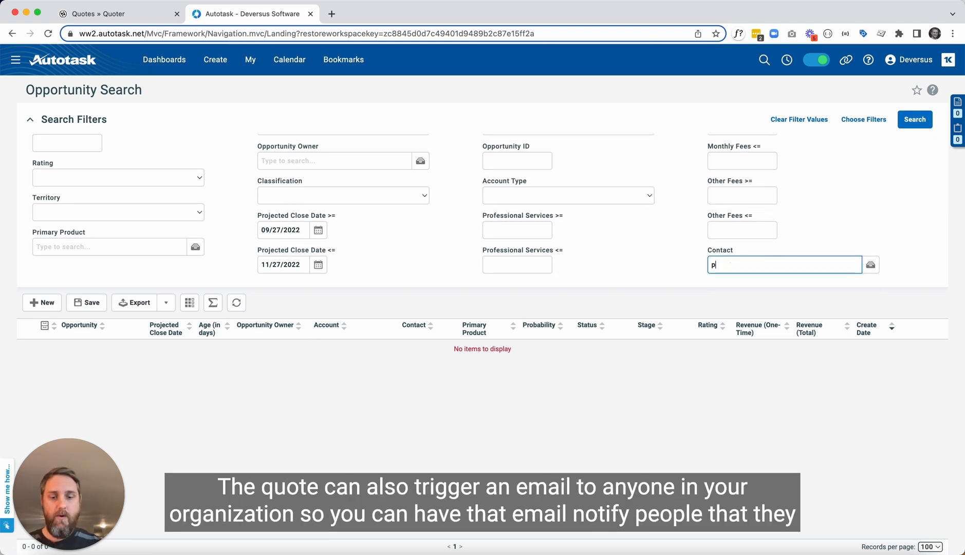
type("aul")
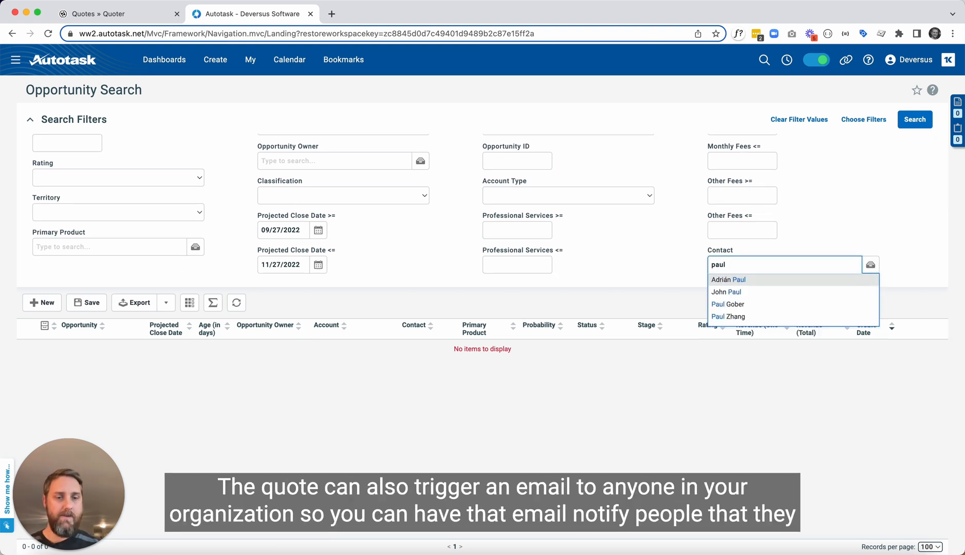
left_click(728, 317)
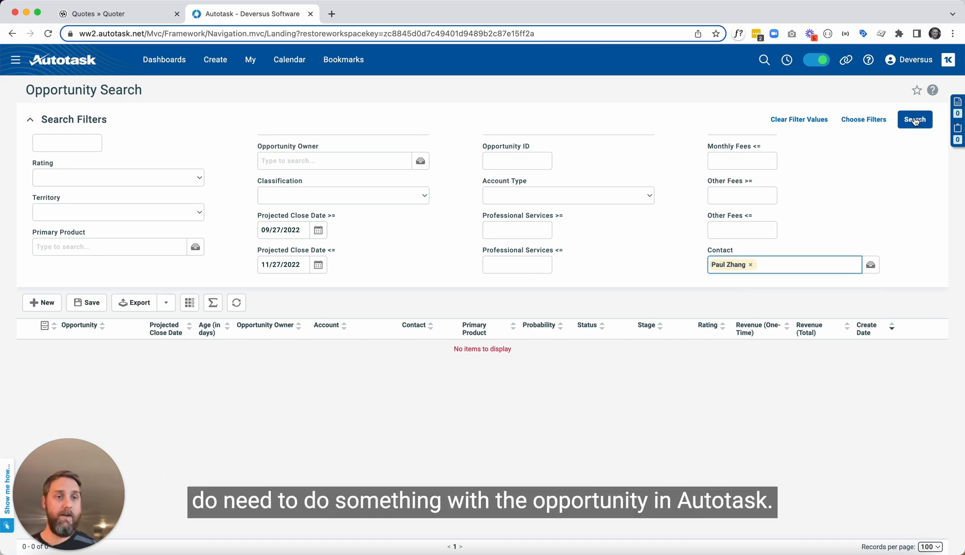
left_click(915, 119)
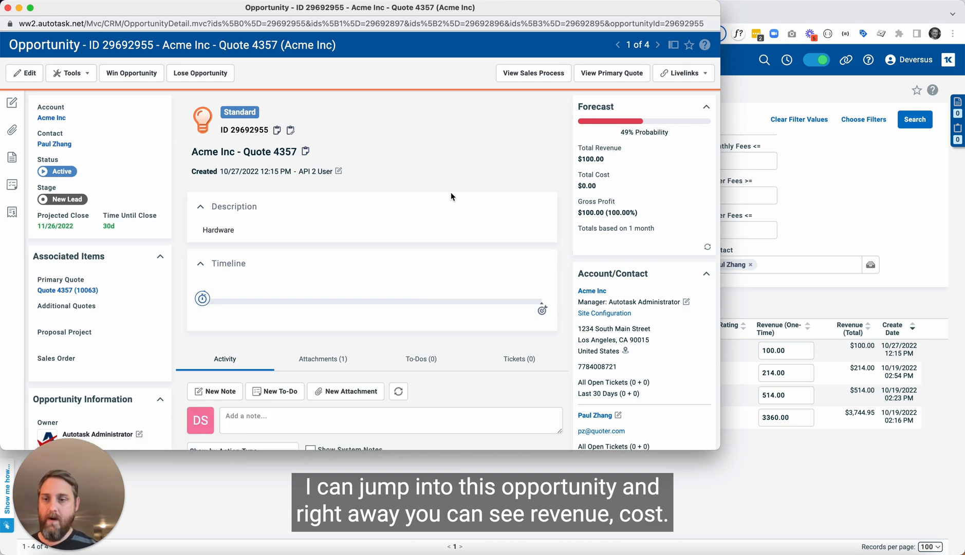
View the attached Quote-4357-Acme-Inc.pdf from Activity, then return to the opportunity results
scroll("down", 3)
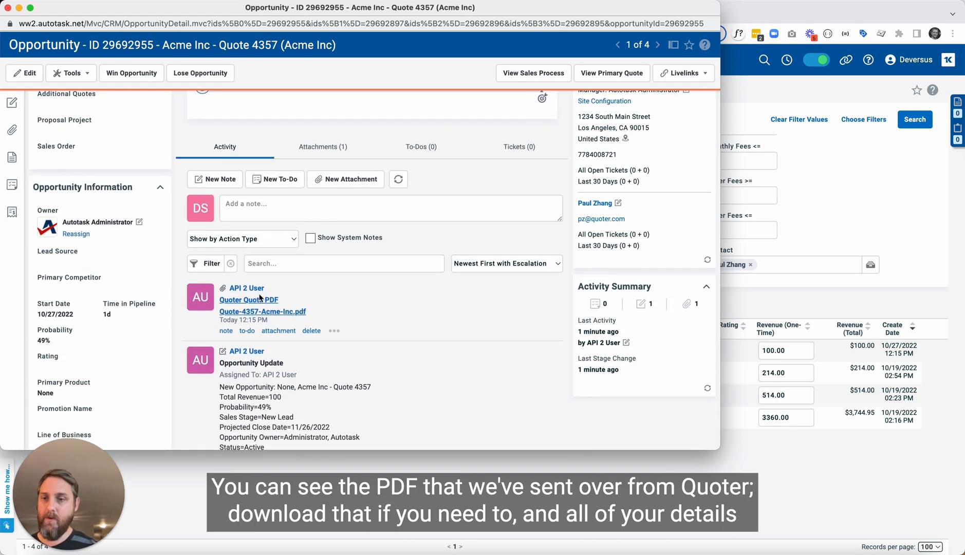
left_click(262, 311)
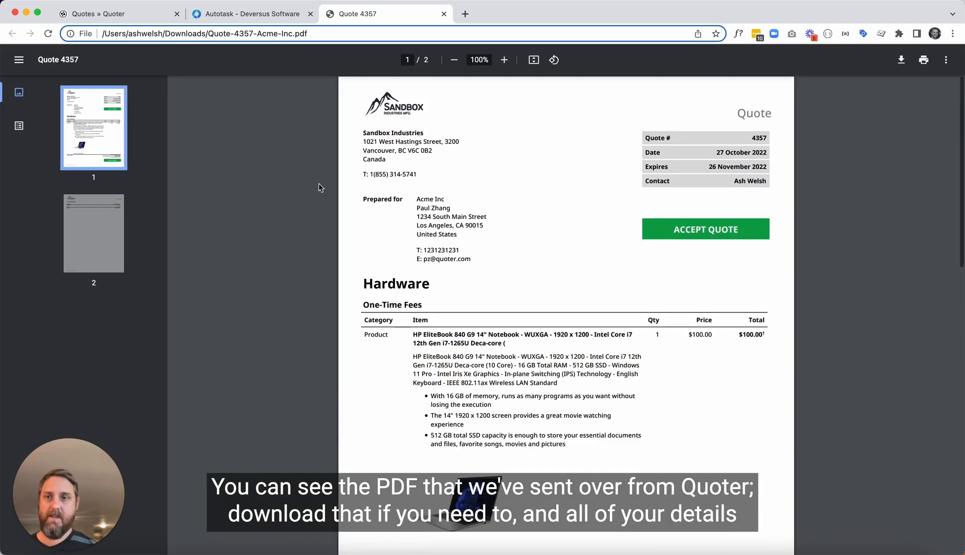
left_click(250, 13)
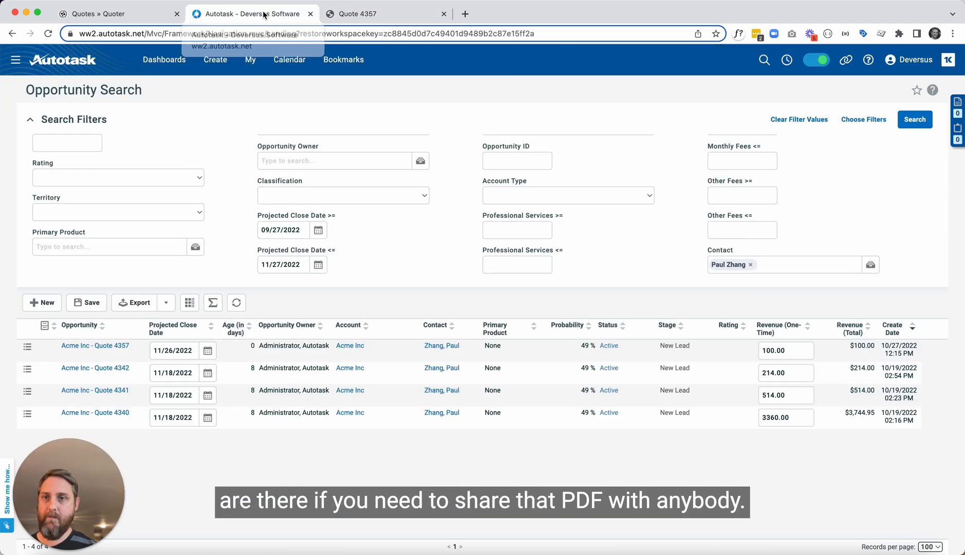
Reopen Acme Inc - Quote 4357 and scroll through its Status, Stage, Activity and Values
left_click(95, 345)
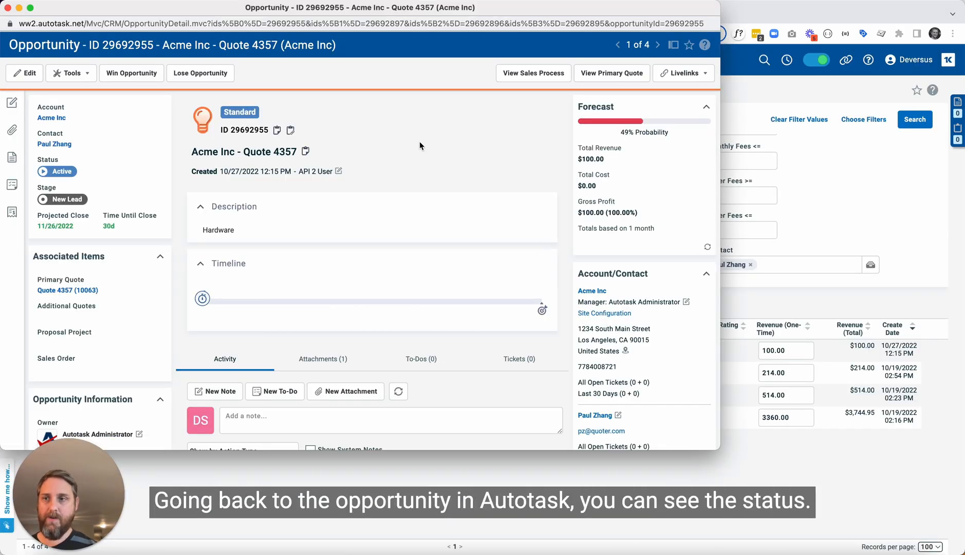
scroll("down", 3)
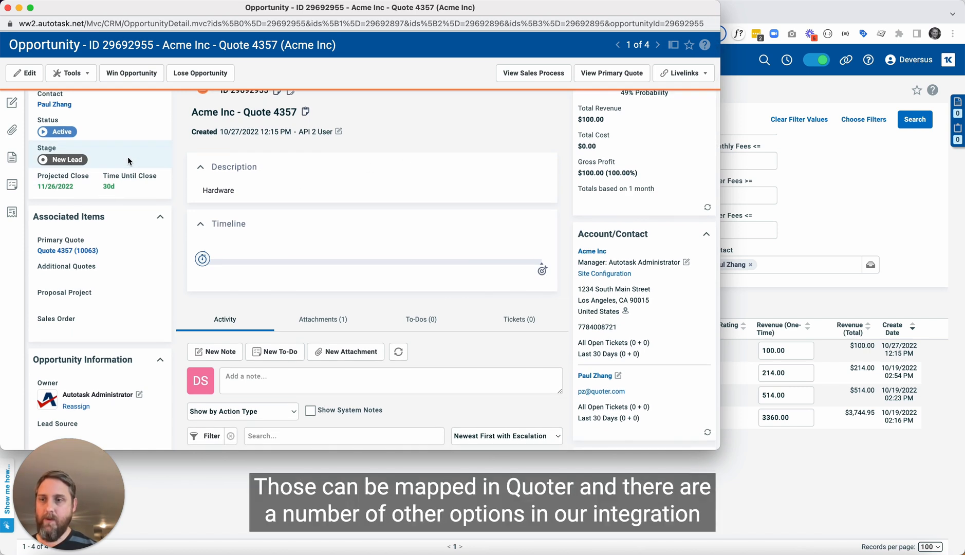
scroll("down", 3)
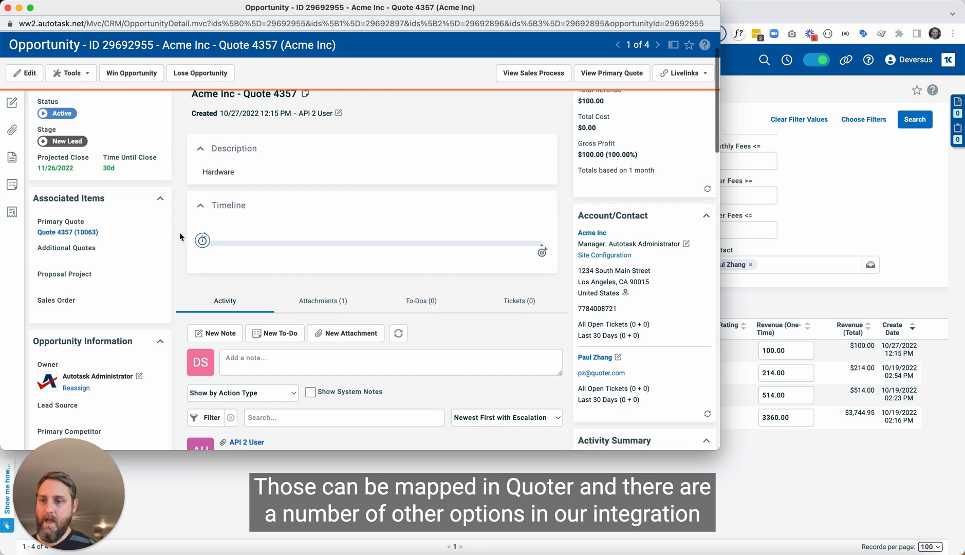
scroll("down", 3)
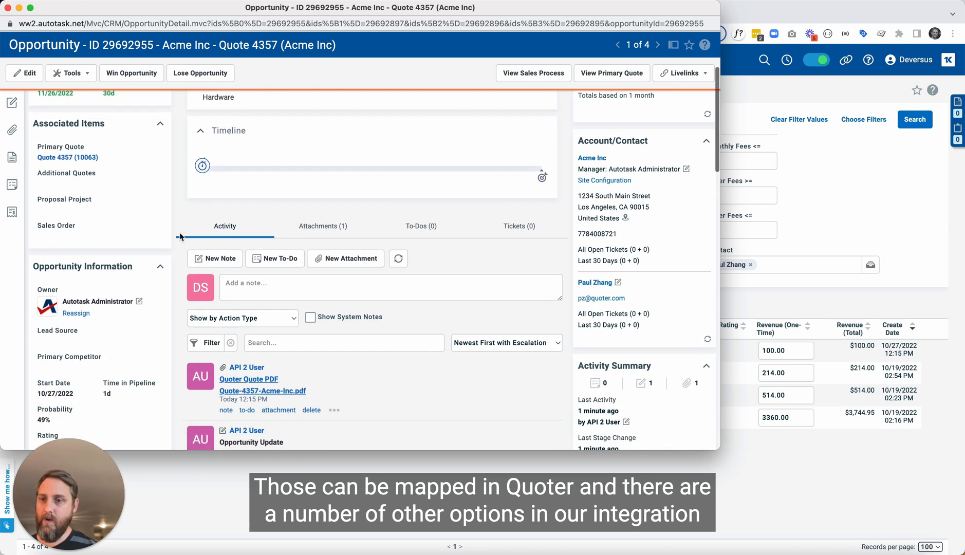
scroll("down", 3)
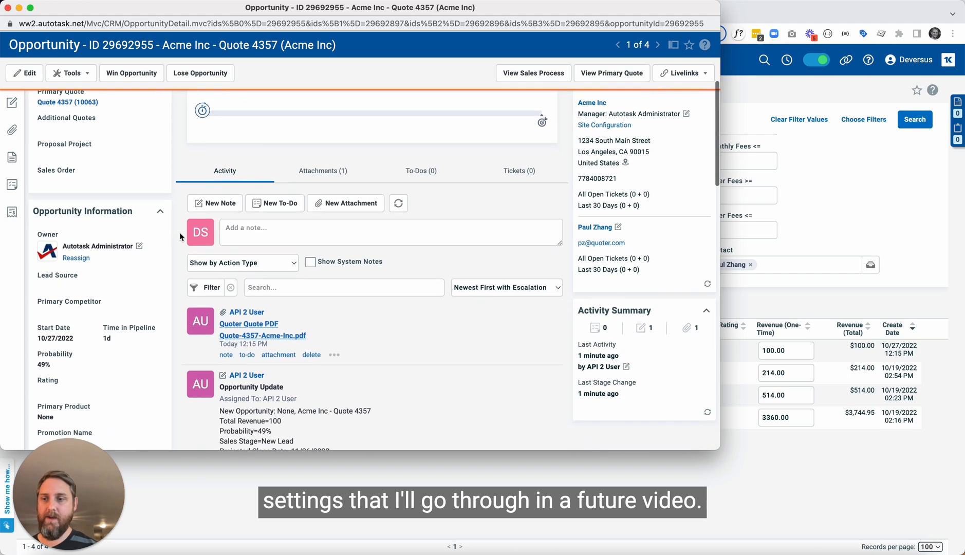
scroll("down", 3)
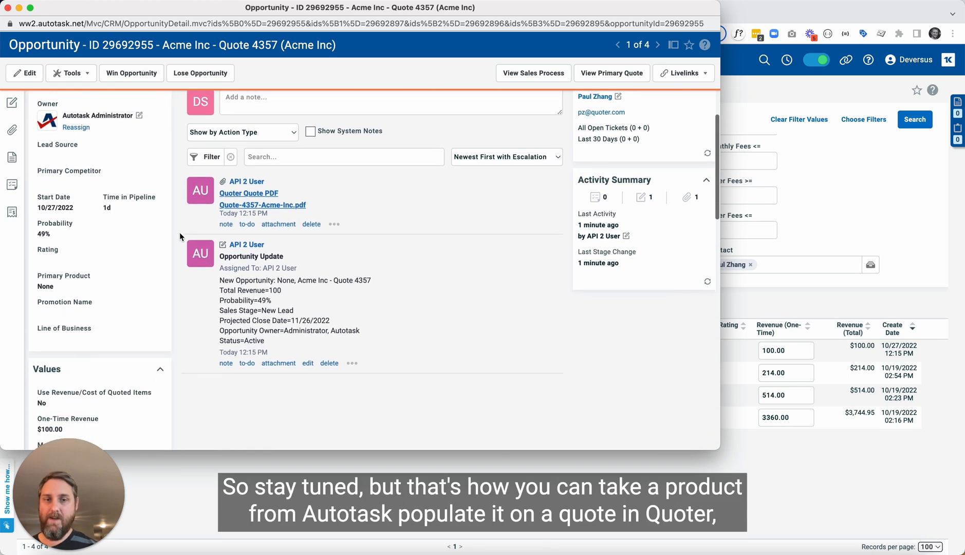